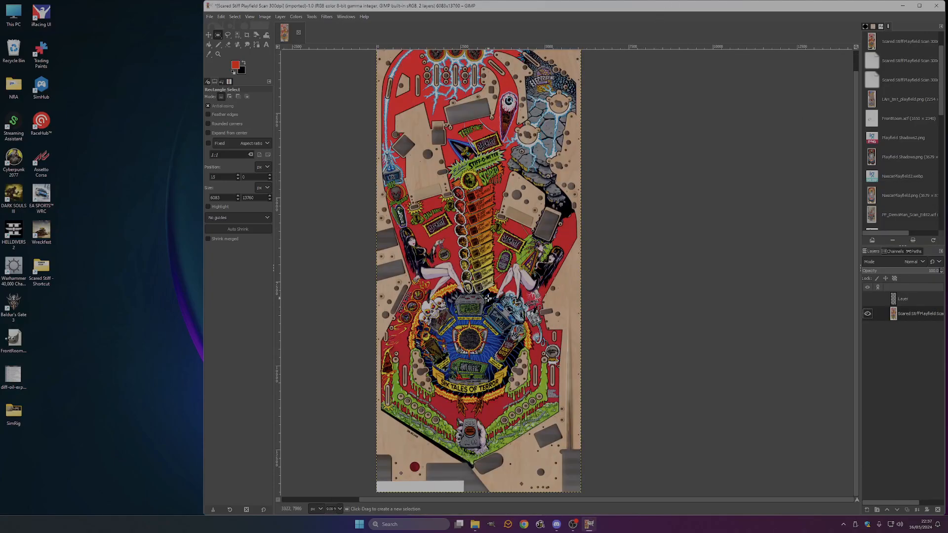
- Open the Bally Scared Stiff manual PDF from the Scared Stiff project folder
scroll("down", 3)
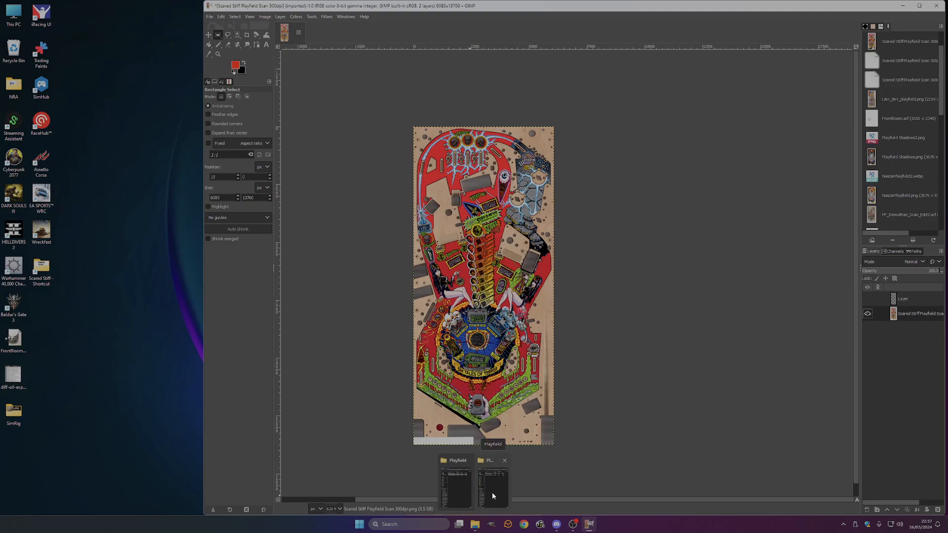
left_click(456, 486)
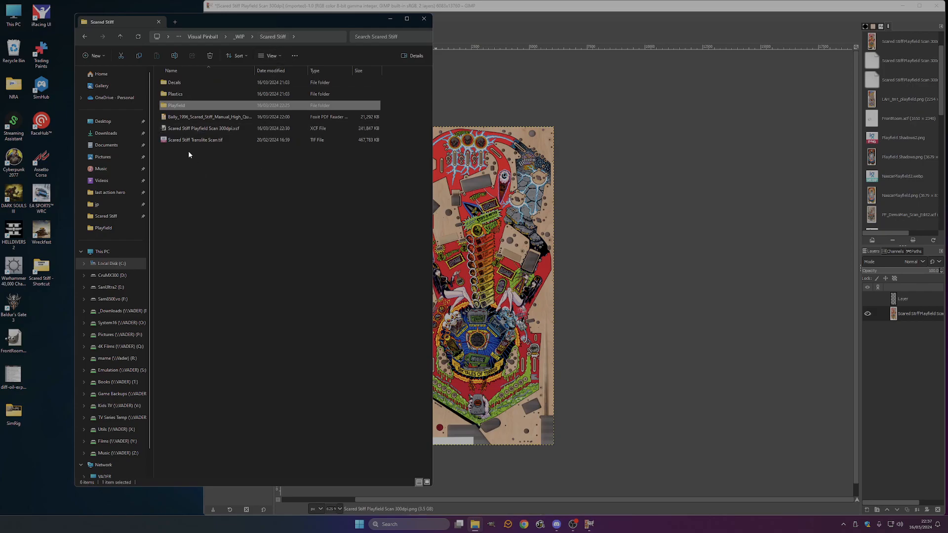
double_click(210, 117)
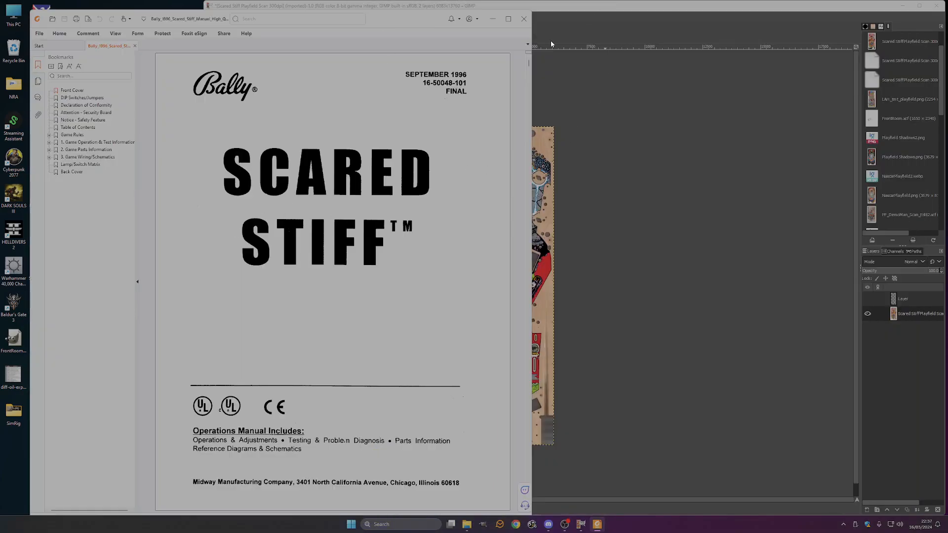
- Scroll the manual down to page 2-39, the Upper Playfield Parts blueprint
scroll("down", 3)
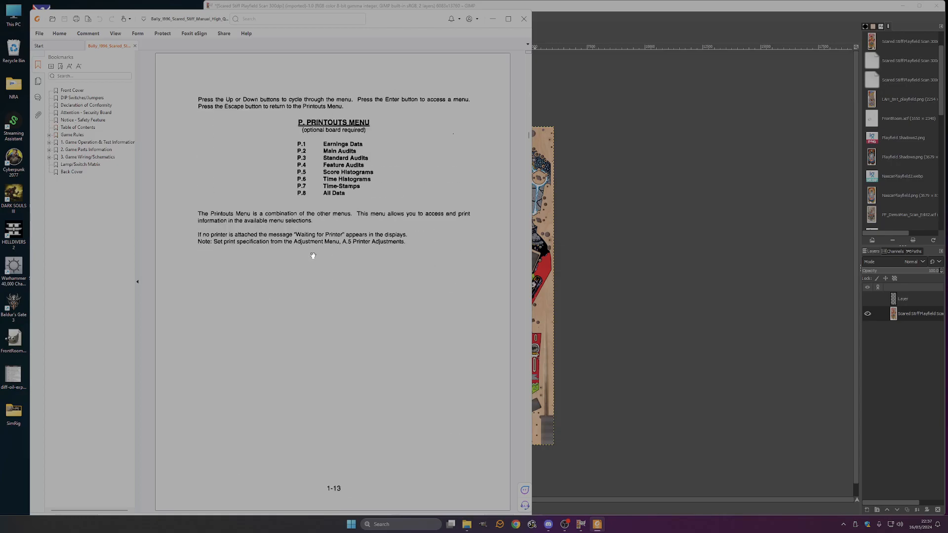
scroll("down", 3)
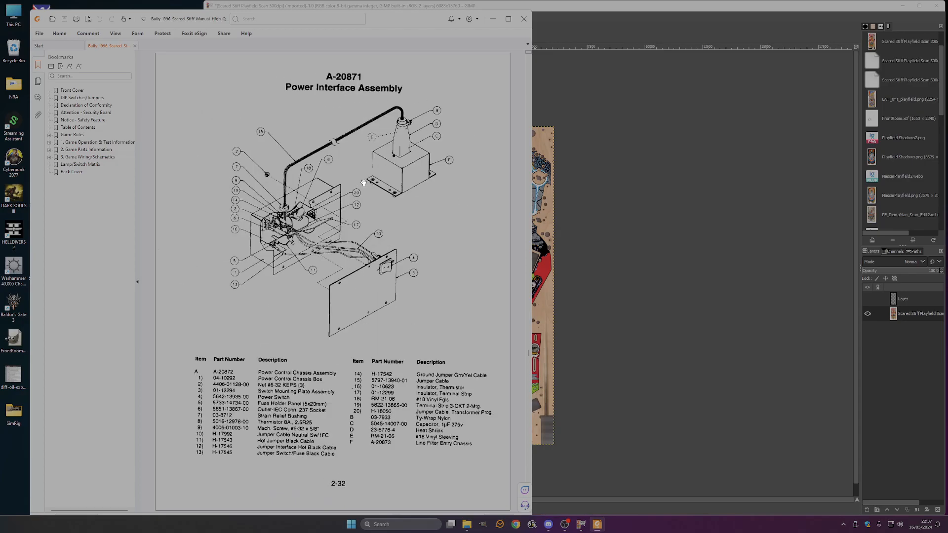
scroll("down", 3)
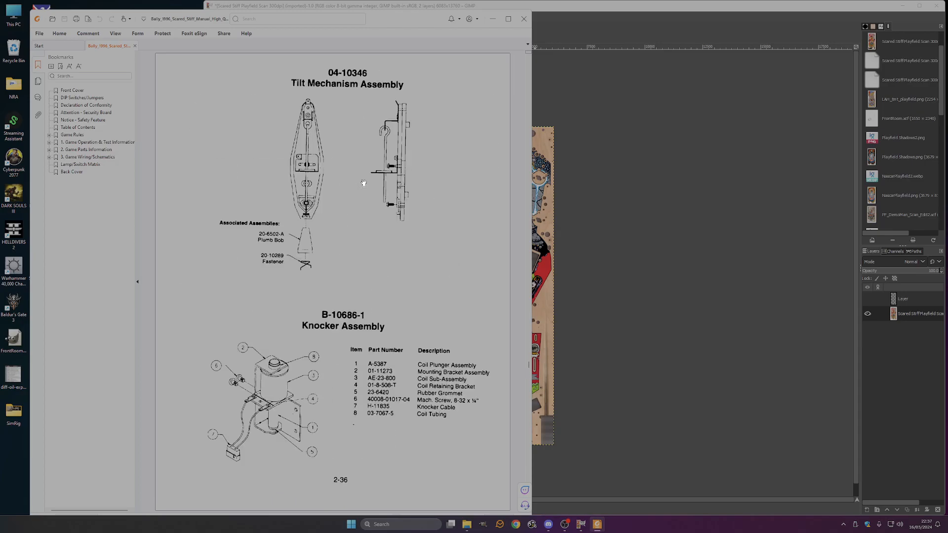
scroll("down", 3)
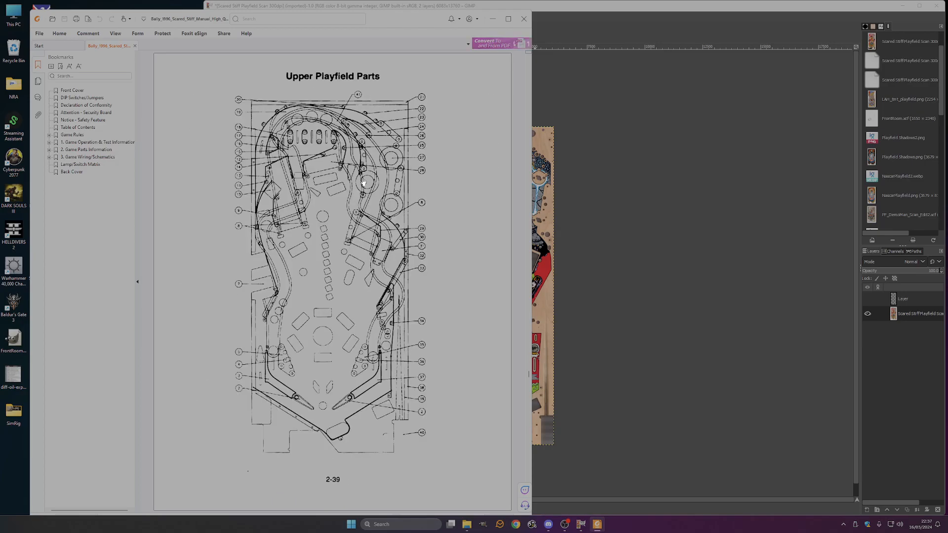
mouse_move(375, 294)
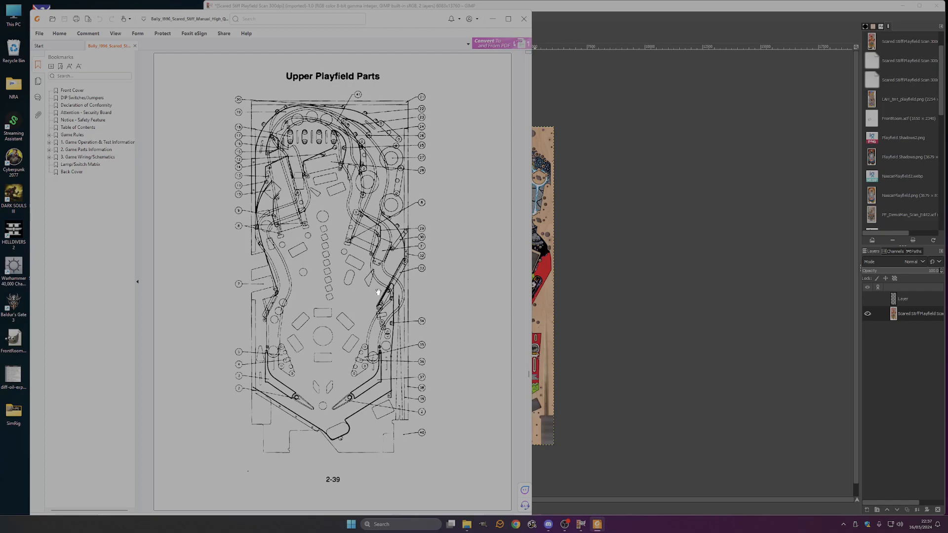
mouse_move(369, 303)
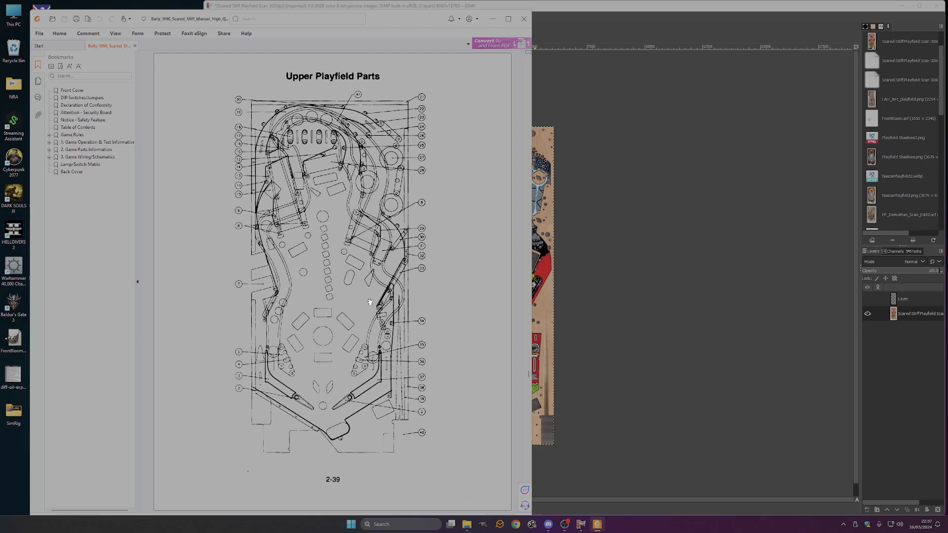
mouse_move(296, 191)
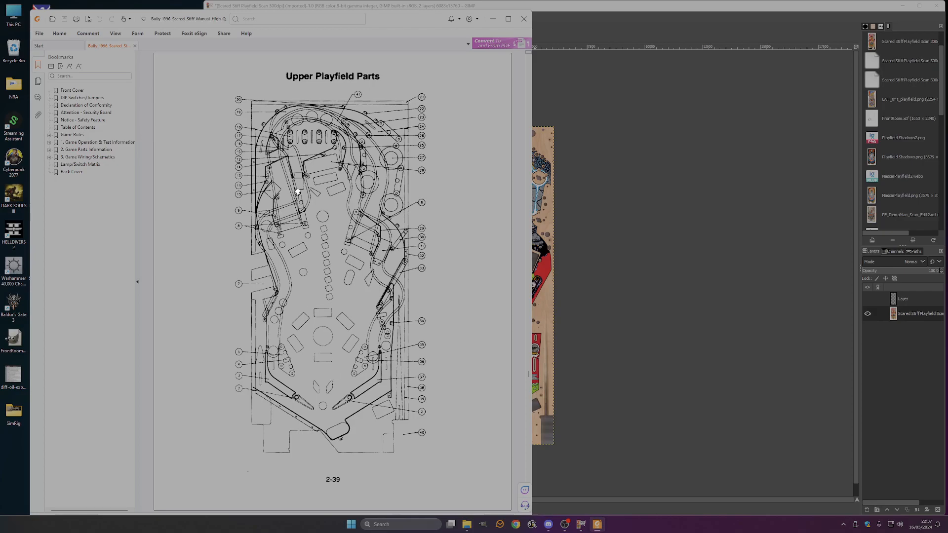
mouse_move(386, 401)
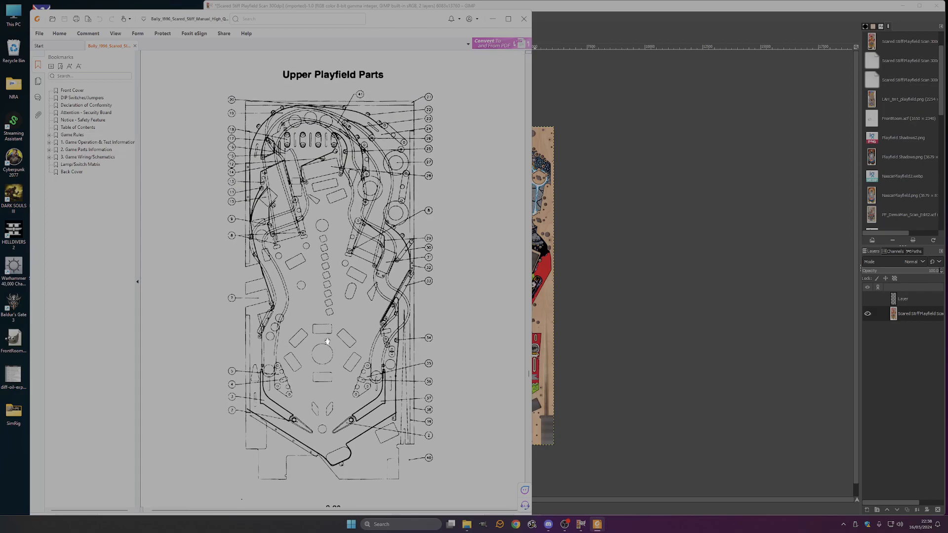
scroll("down", 3)
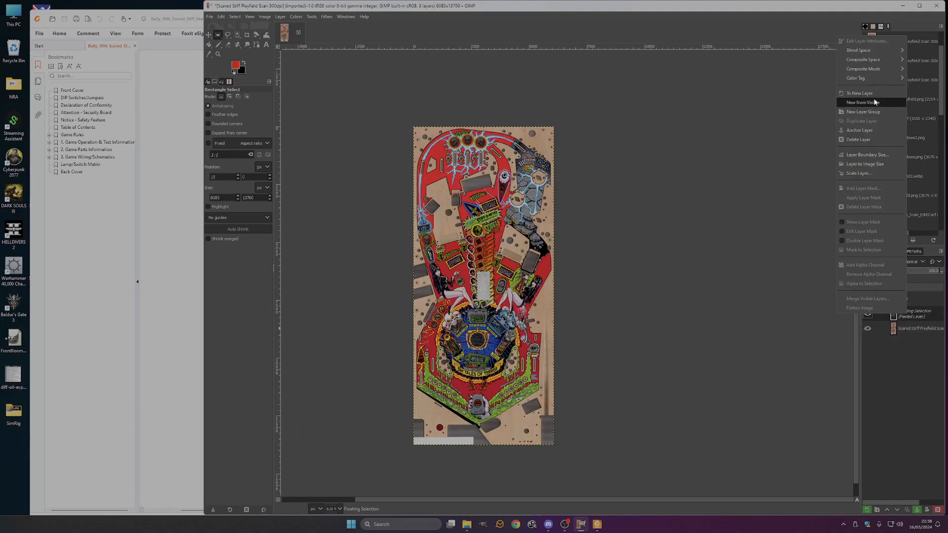
- Convert the floating blueprint selection to a new layer and start the Scale tool on it
left_click(859, 93)
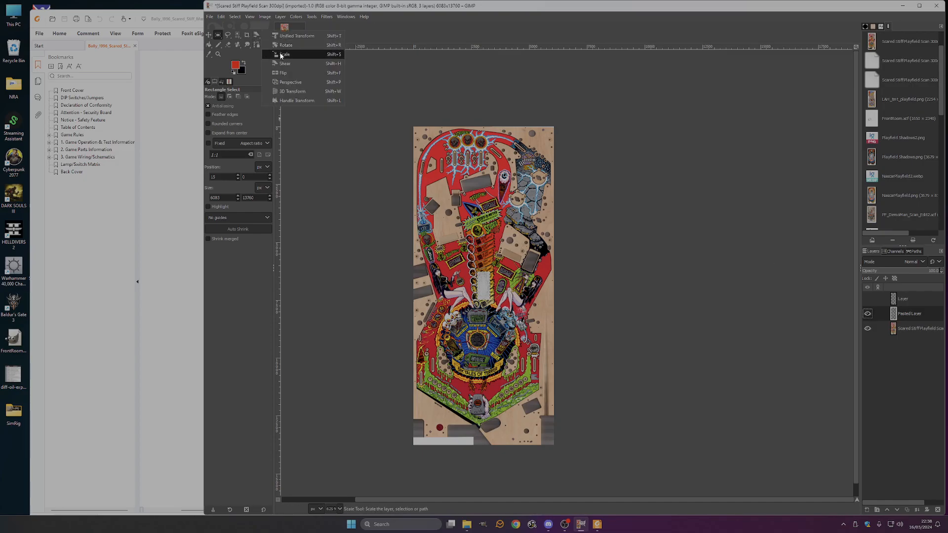
left_click(283, 53)
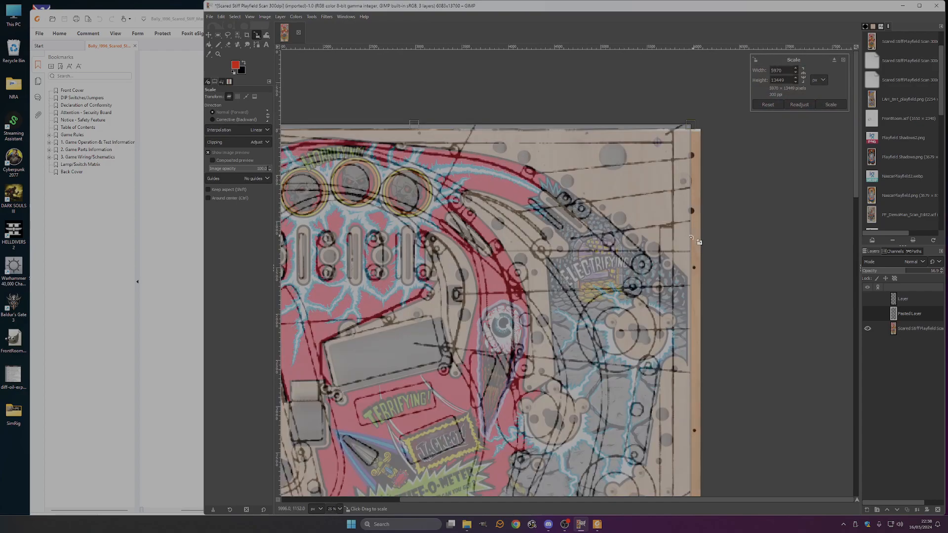
- Stretch the blueprint layer downward until its flipper outlines nearly match the scan's bottom edge
scroll("down", 3)
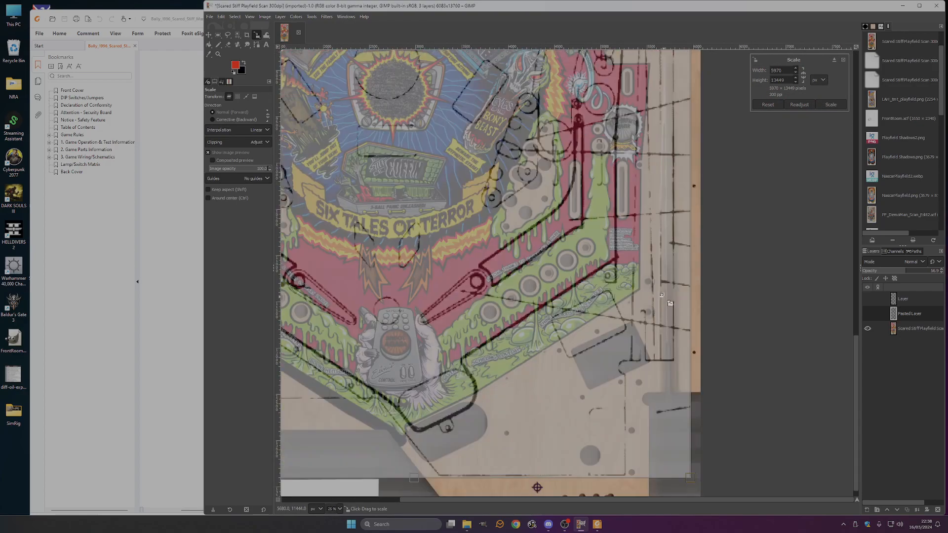
scroll("down", 3)
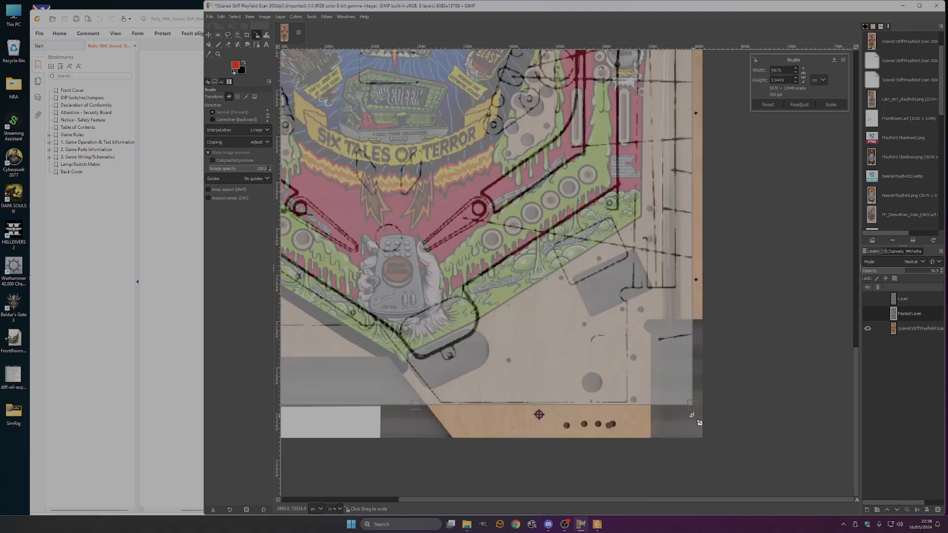
left_click_drag(692, 404, 709, 439)
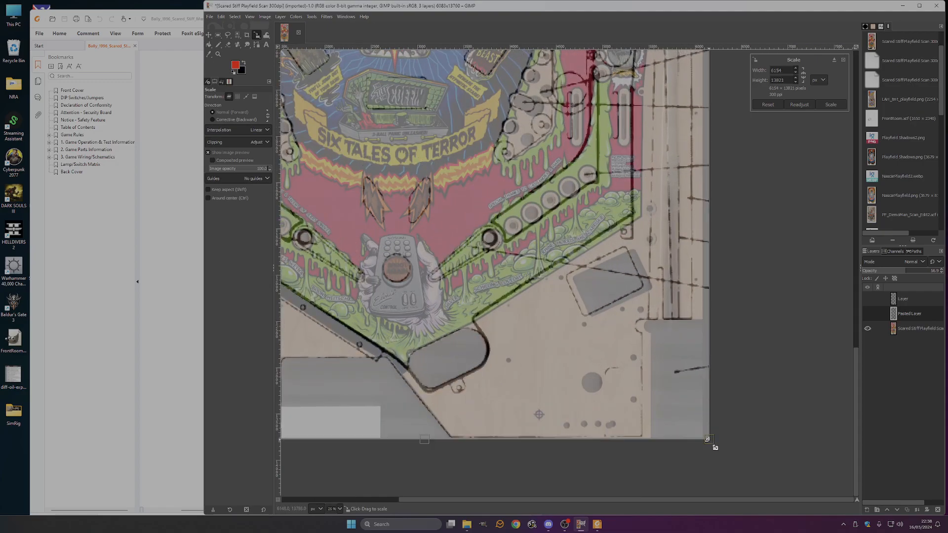
left_click_drag(709, 438, 712, 442)
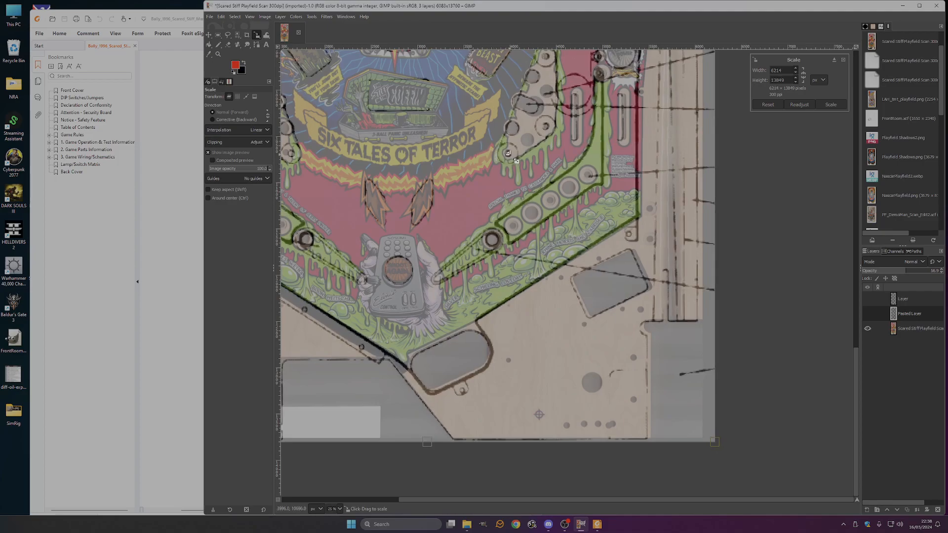
mouse_move(543, 55)
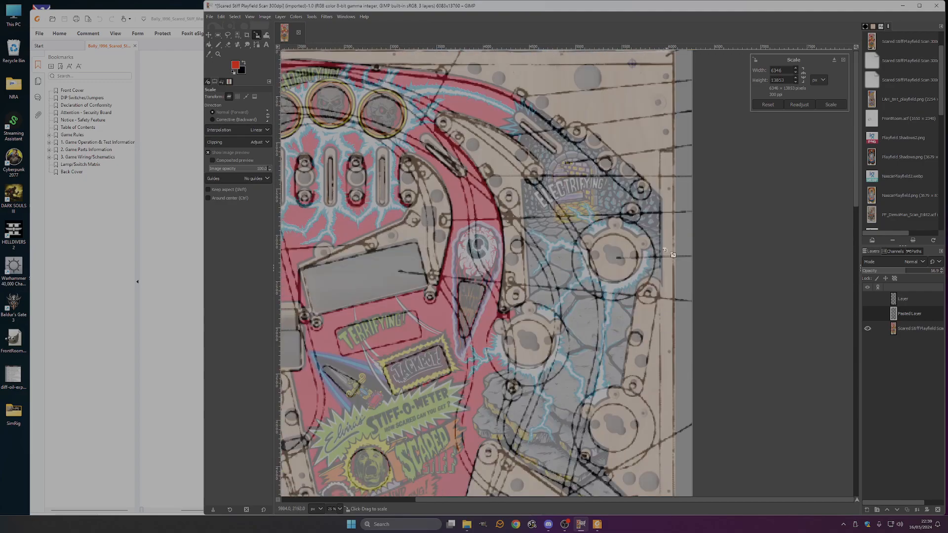
- Pan along the left edge and top arch to check the blueprint's fit against the scan
scroll("down", 3)
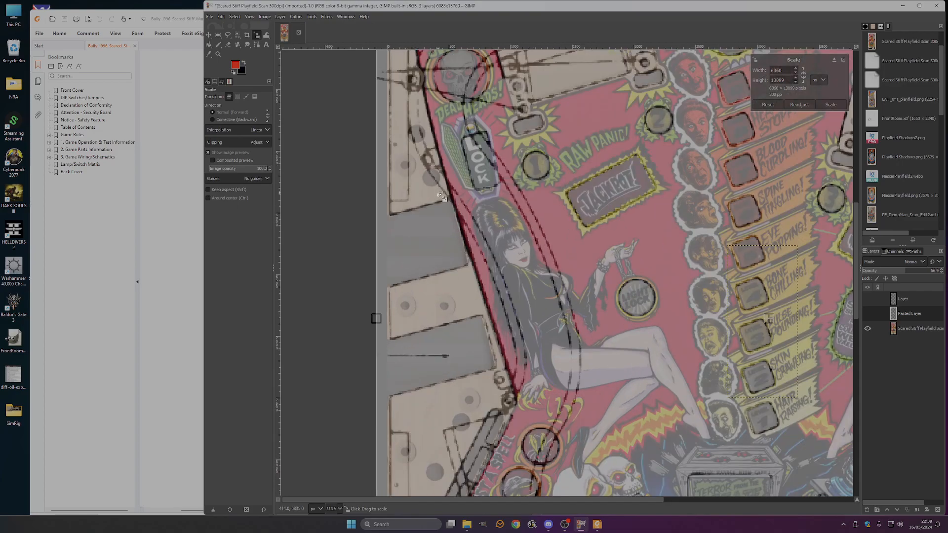
scroll("down", 3)
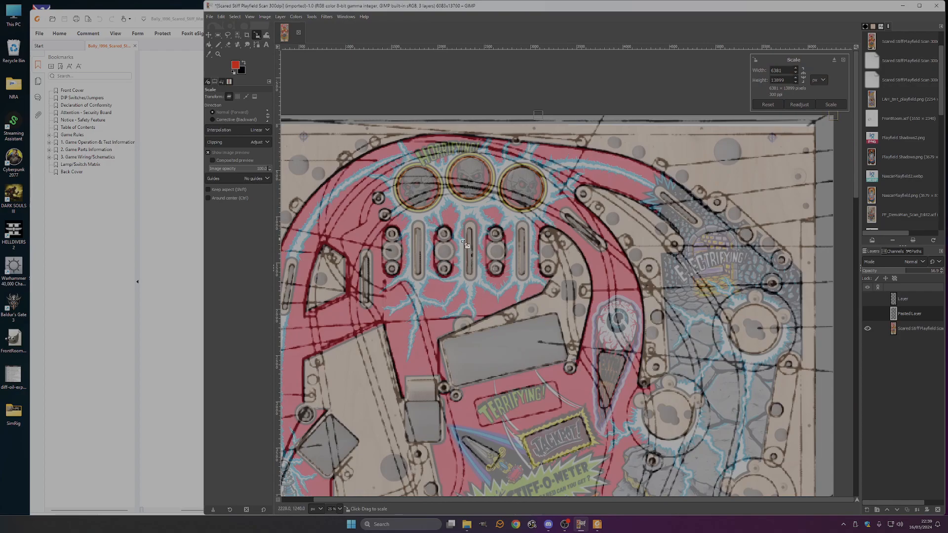
scroll("down", 3)
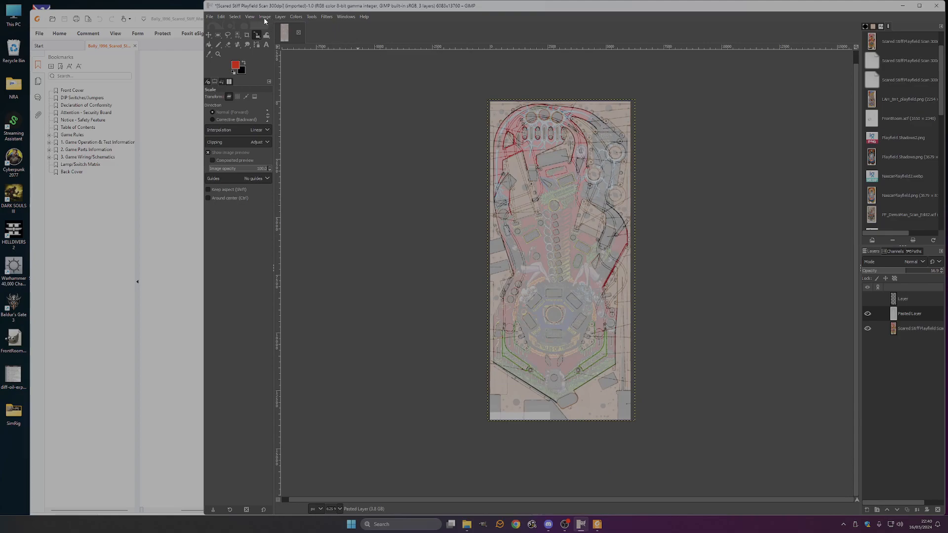
- Commit the scaled blueprint via the Image menu and zoom into the top to compare outlines
left_click(266, 16)
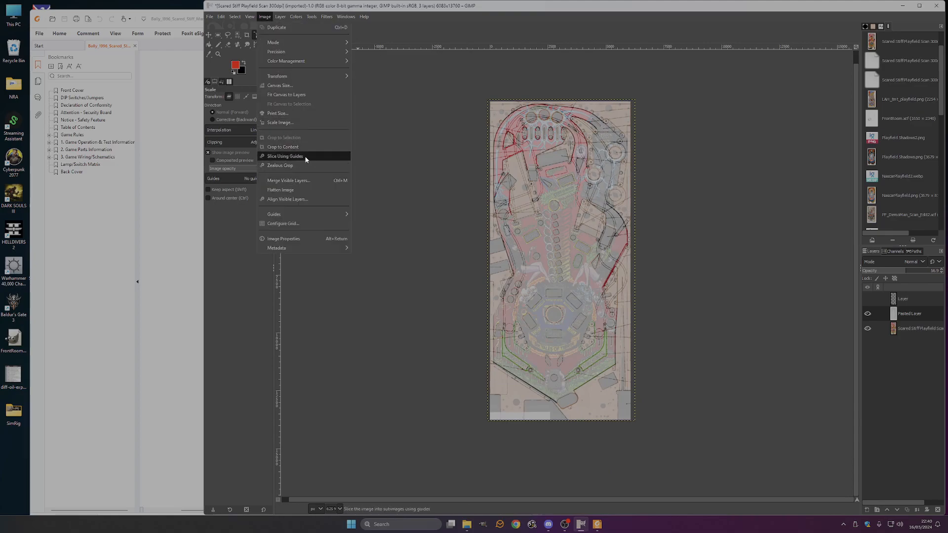
left_click(280, 15)
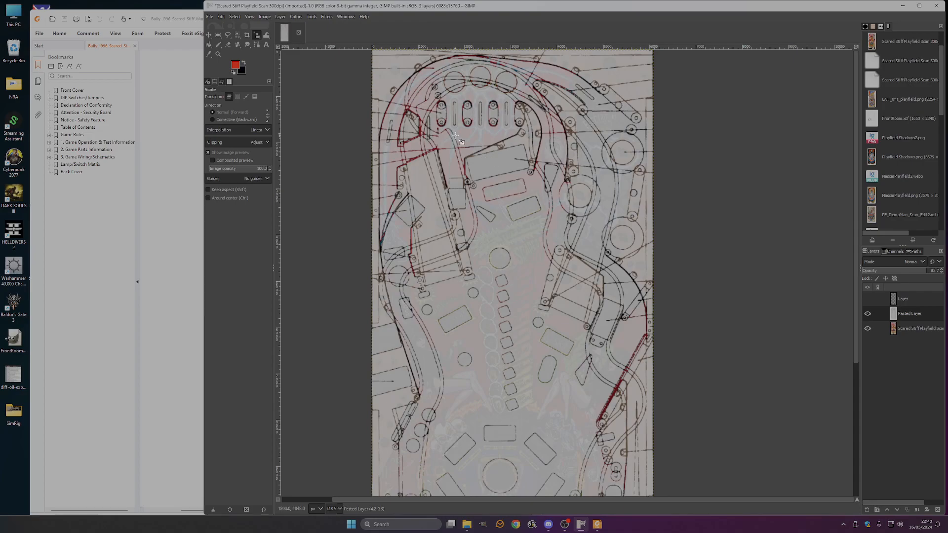
mouse_move(416, 114)
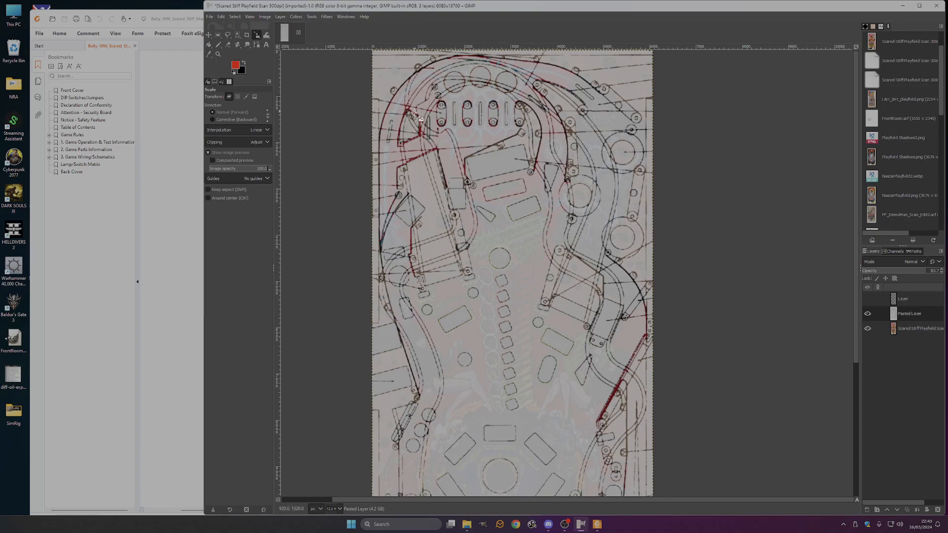
mouse_move(604, 195)
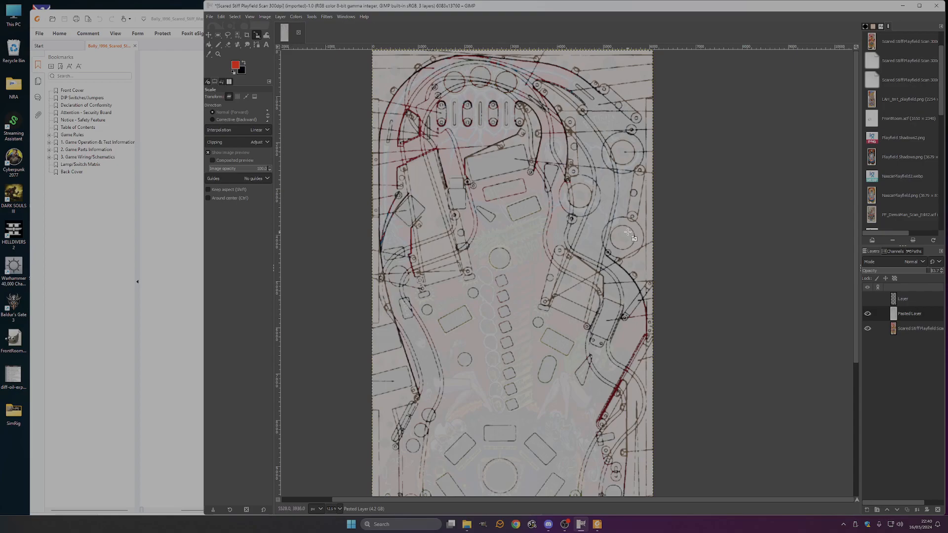
mouse_move(591, 250)
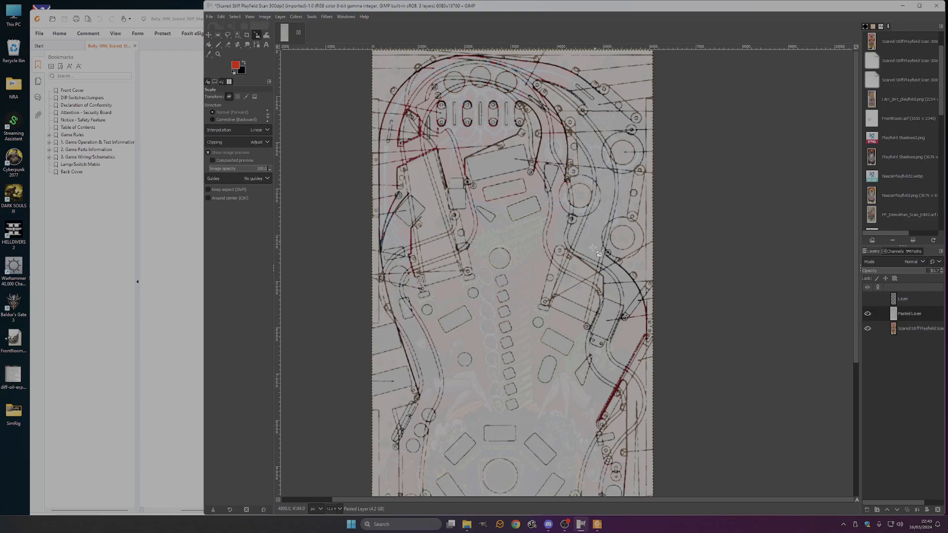
scroll("down", 3)
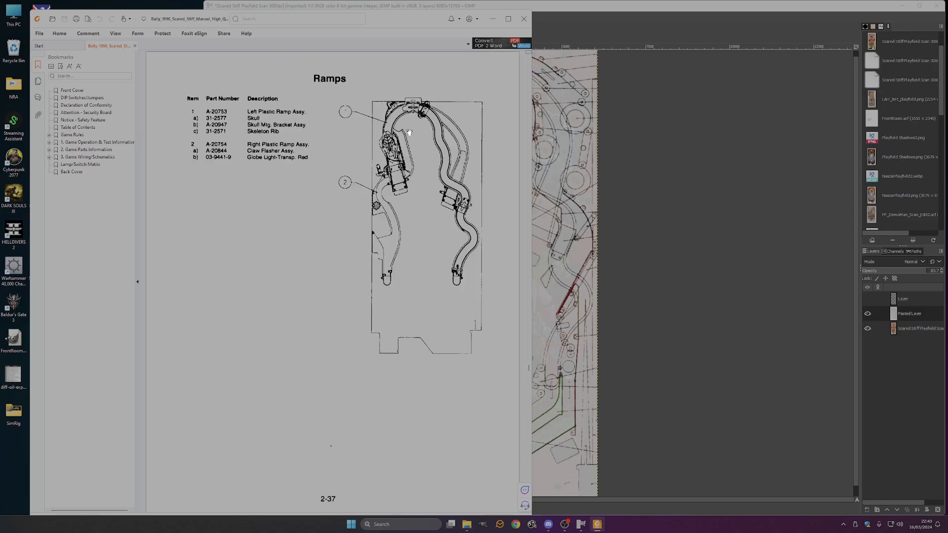
- Scroll past the playfield parts pages to the Rubber Rings diagram on page 2-41
scroll("down", 3)
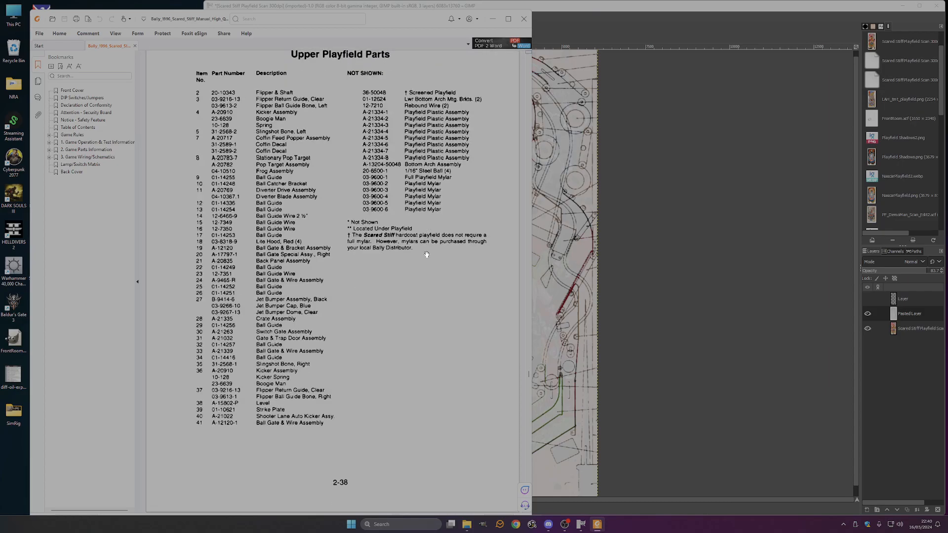
scroll("down", 3)
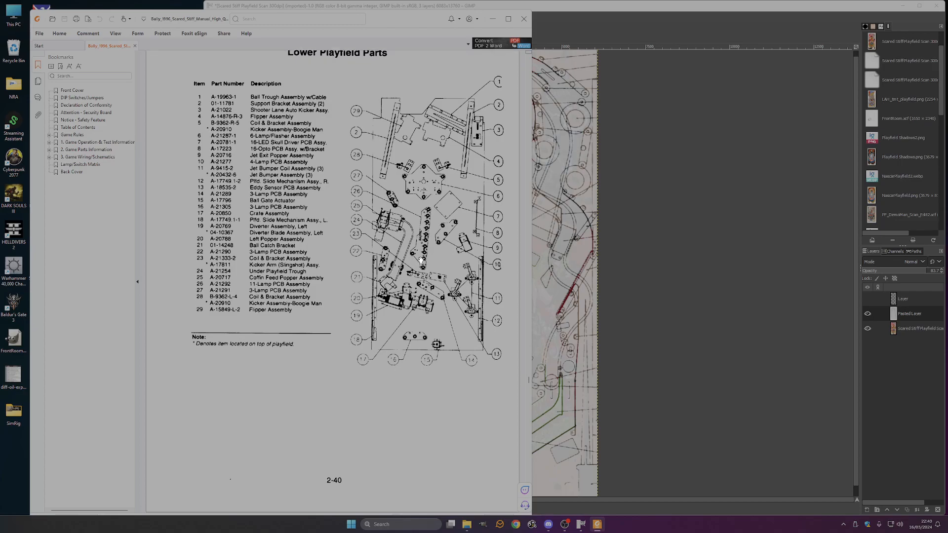
scroll("down", 3)
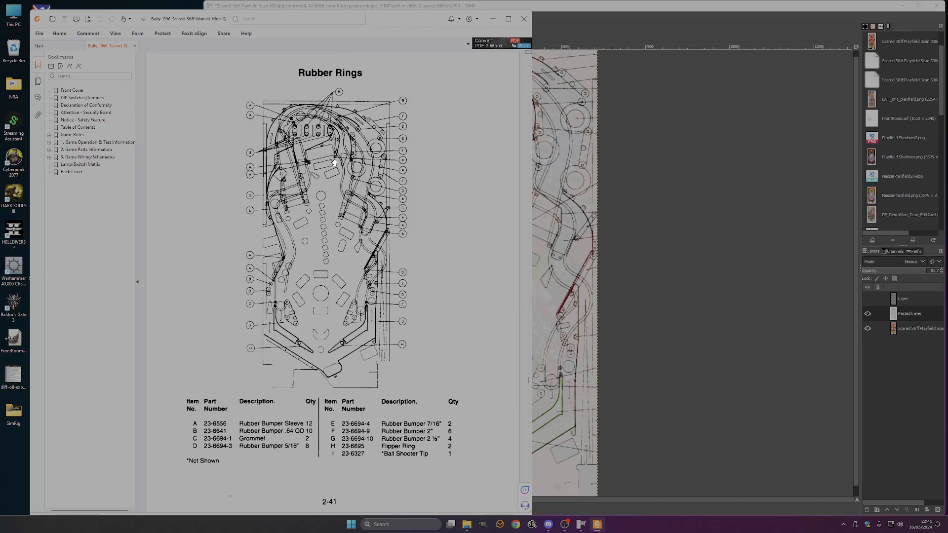
mouse_move(254, 361)
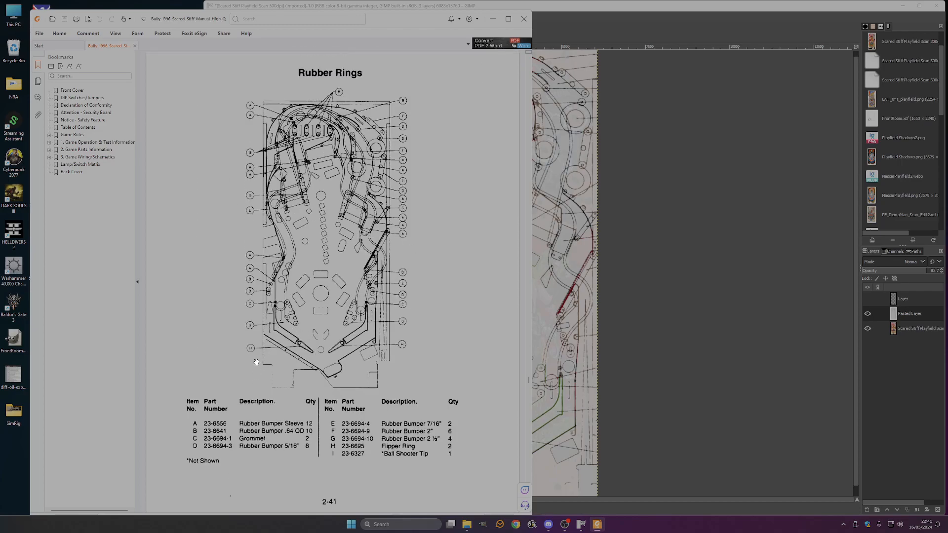
mouse_move(309, 160)
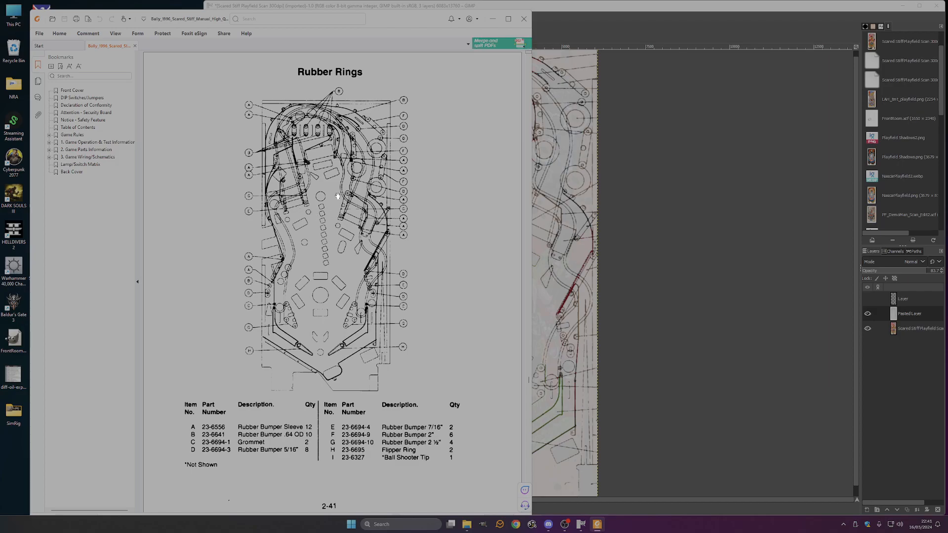
mouse_move(327, 286)
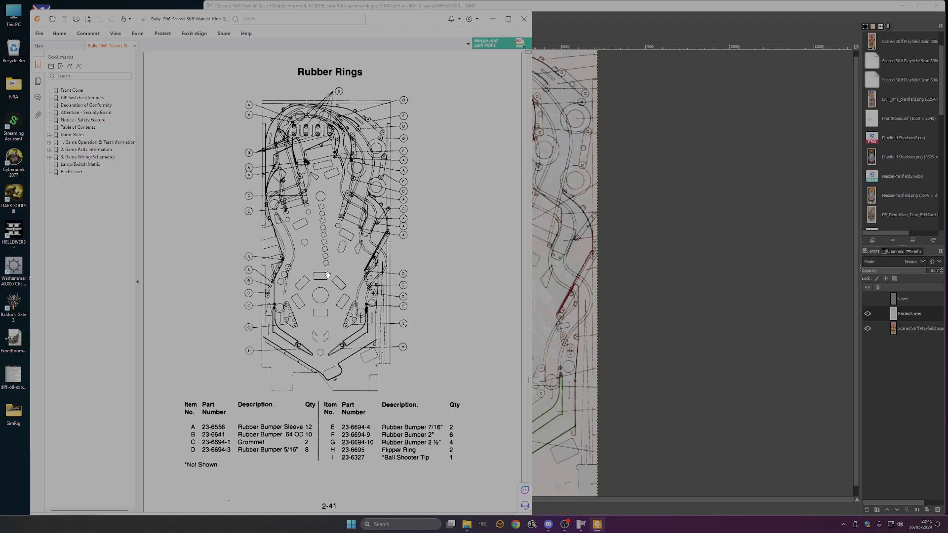
scroll("down", 3)
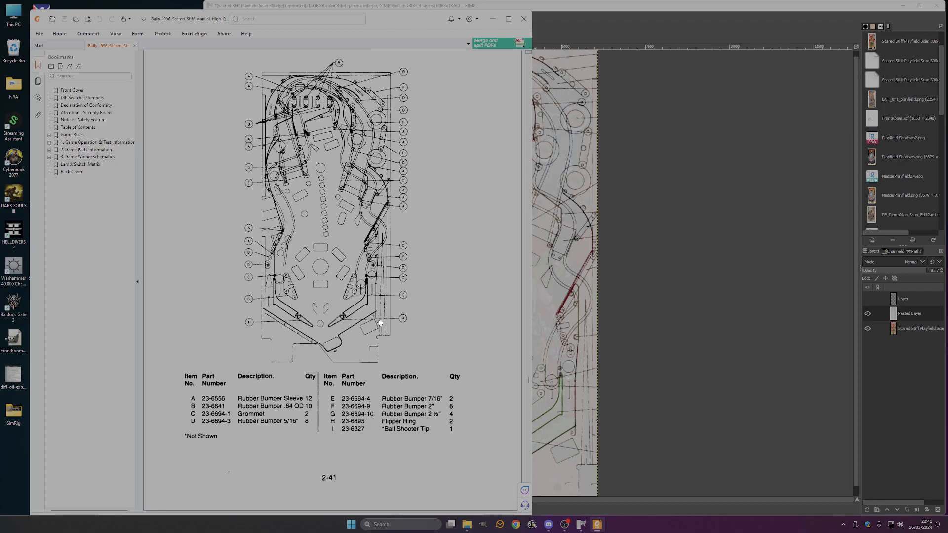